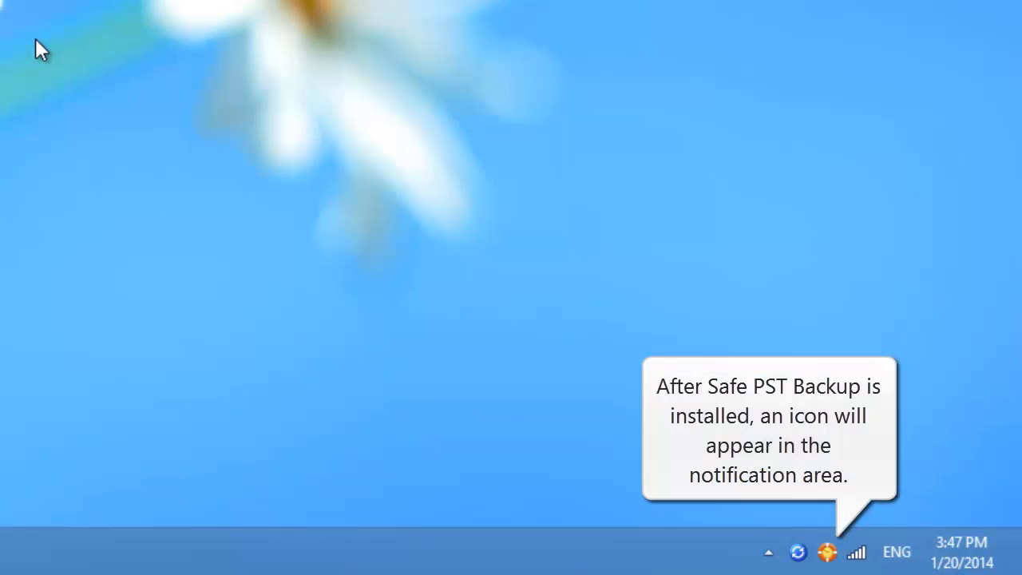
mouse_move(581, 423)
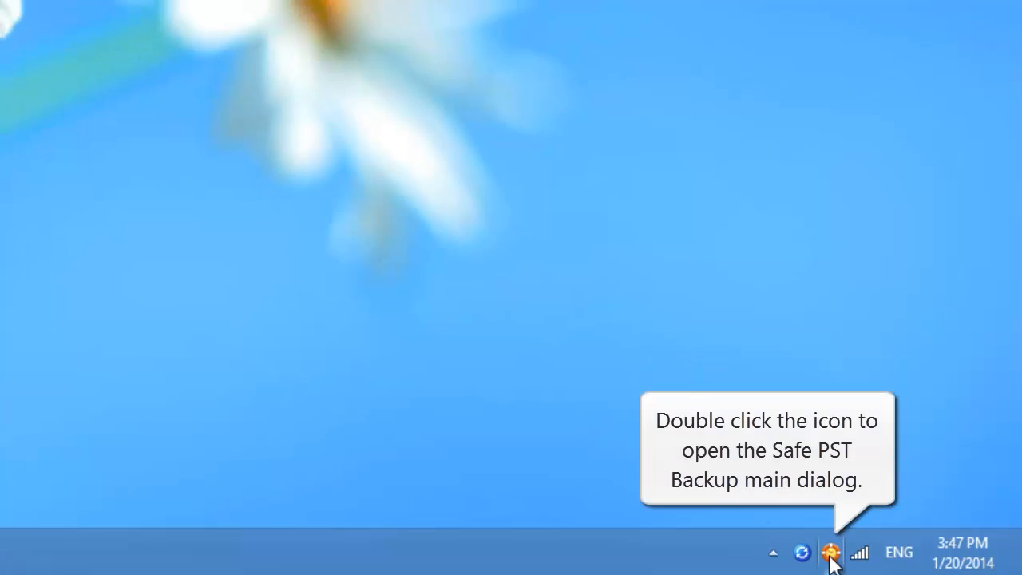
Bring up the Safe PST Backup main window from its notification-area icon
double_click(831, 553)
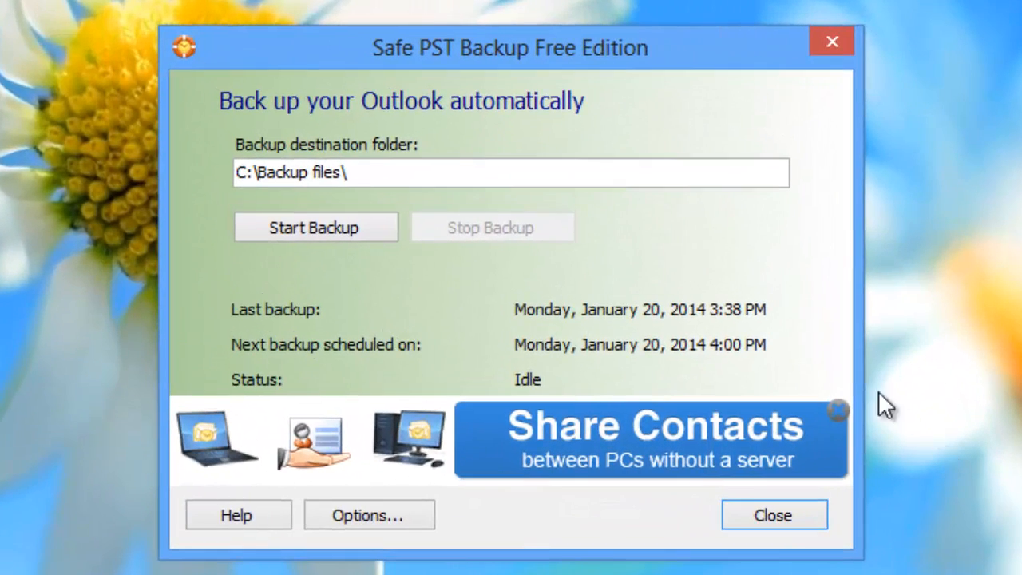
mouse_move(630, 178)
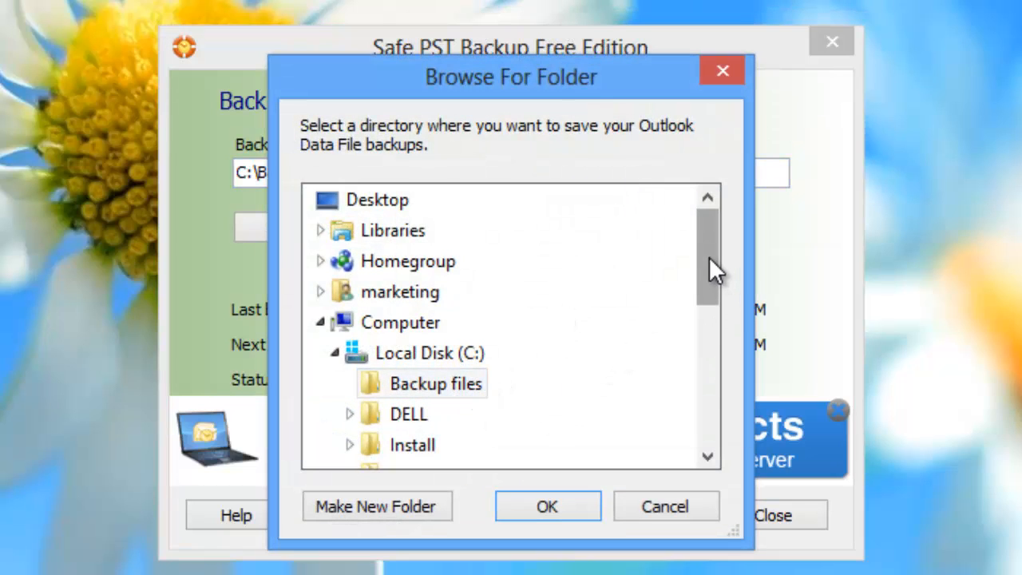
Confirm C:\Backup files on Local Disk (C:) as the backup destination folder
scroll("down", 3)
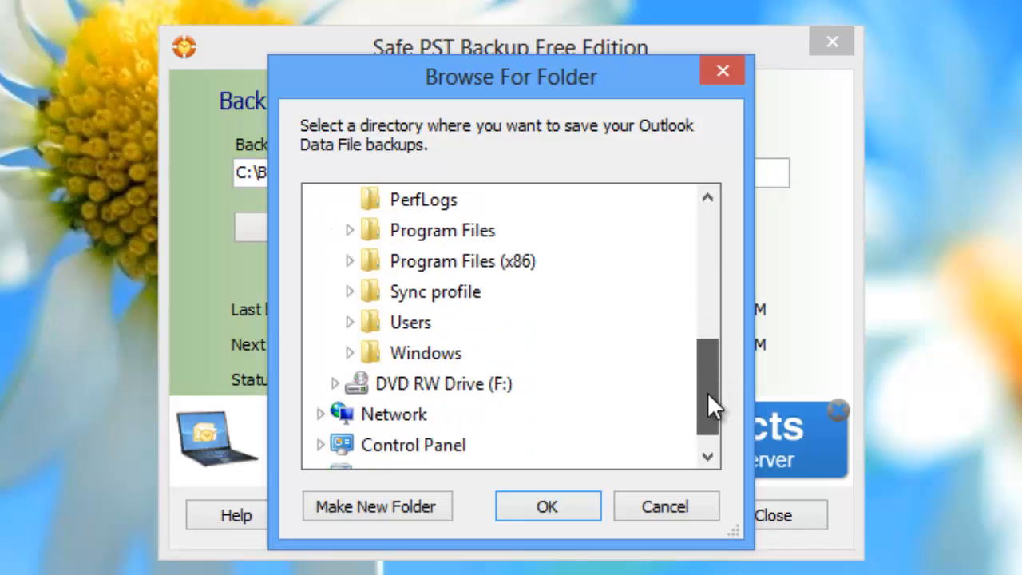
scroll("up", 3)
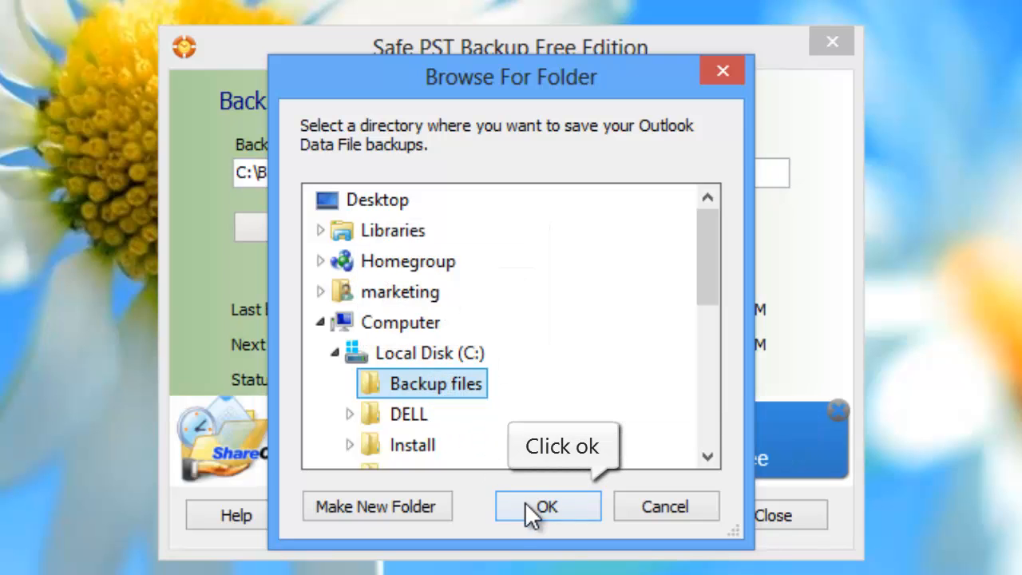
left_click(546, 506)
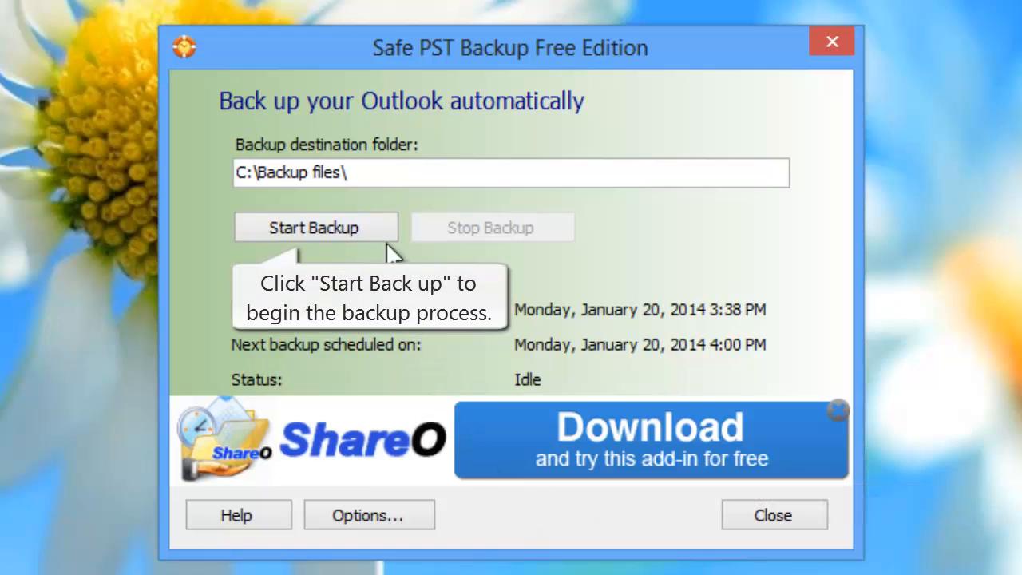
Start a backup now so the last backup time reads January 20, 2014 4:08 PM
left_click(314, 227)
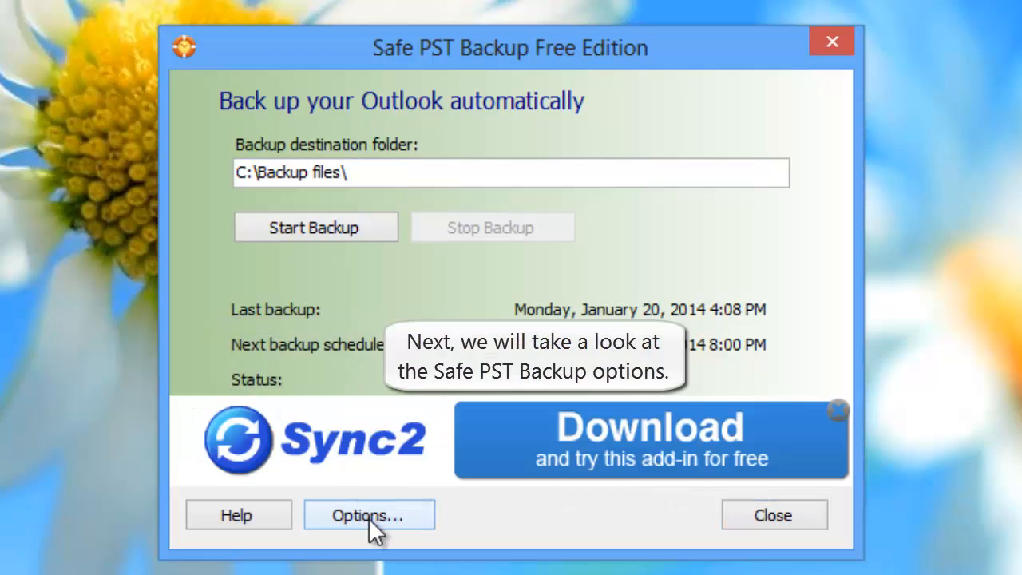
In Options, choose the Weekly automatic schedule (8:30 AM, 1:00 PM, 5:00 PM) after trying Monthly
left_click(369, 514)
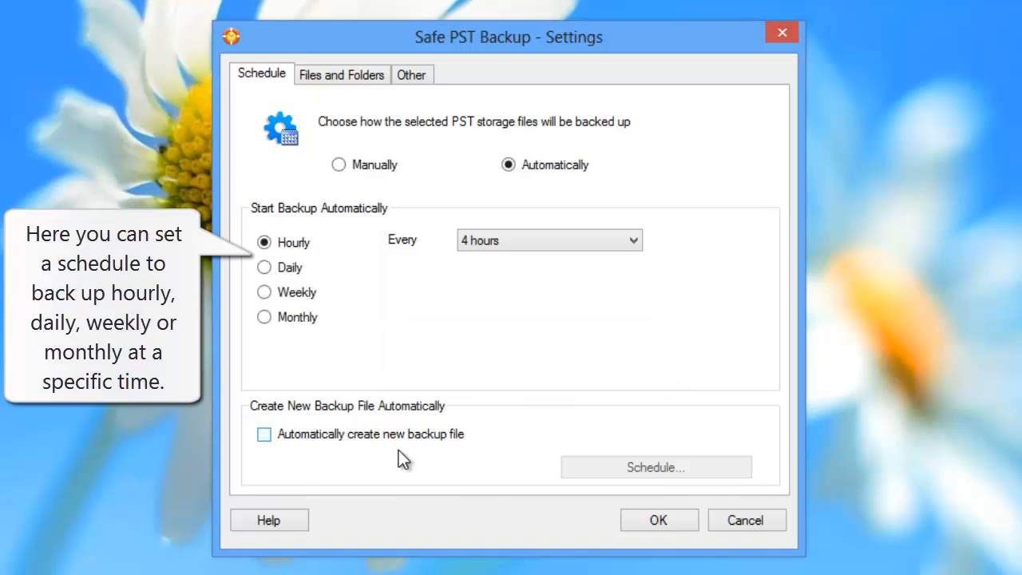
mouse_move(265, 269)
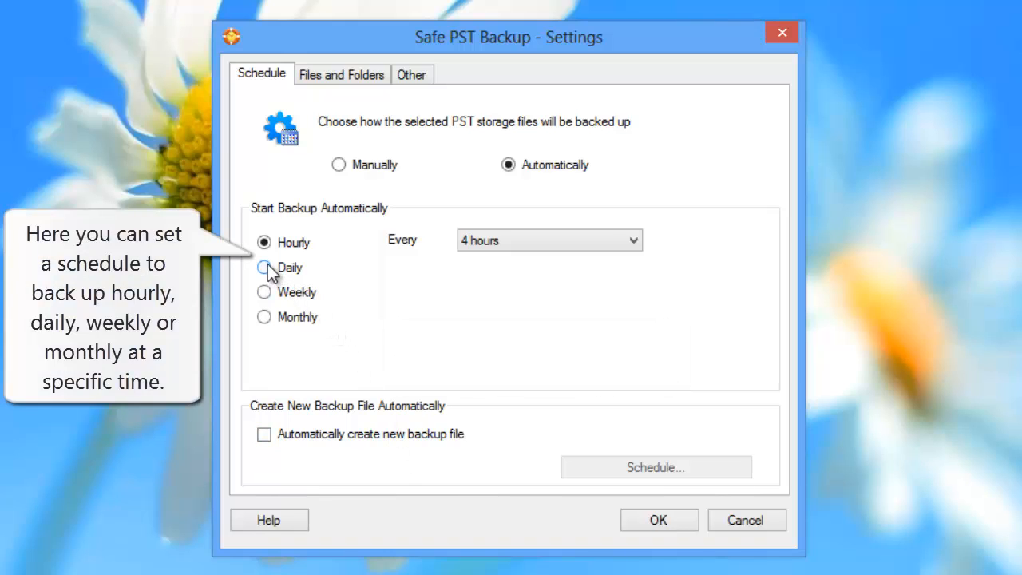
left_click(265, 291)
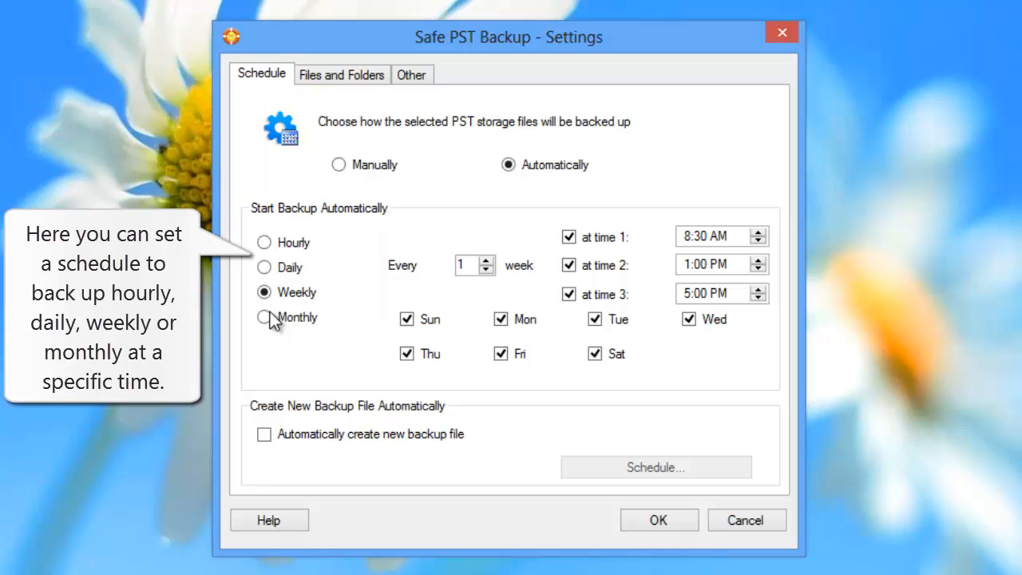
left_click(263, 316)
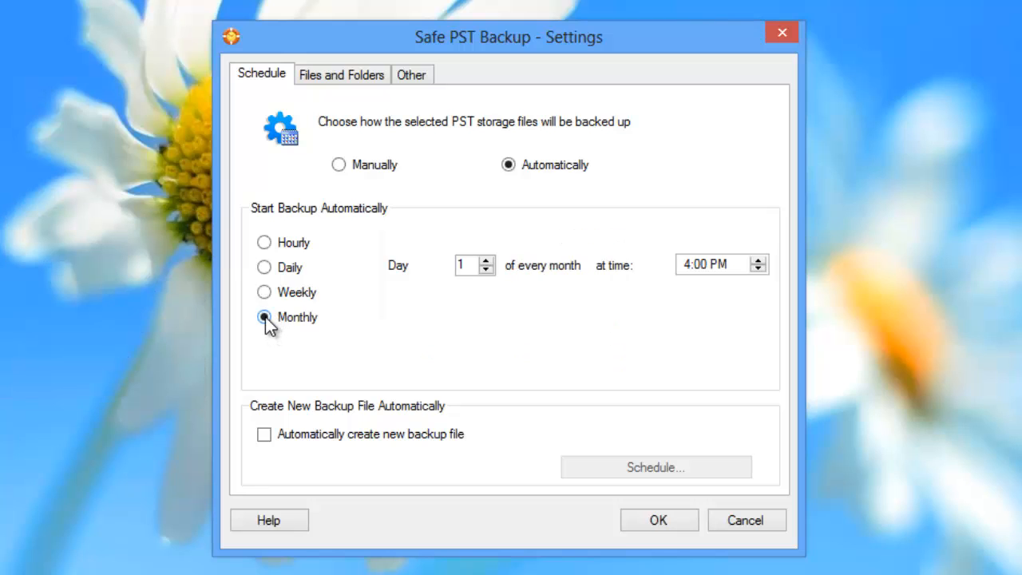
left_click(265, 293)
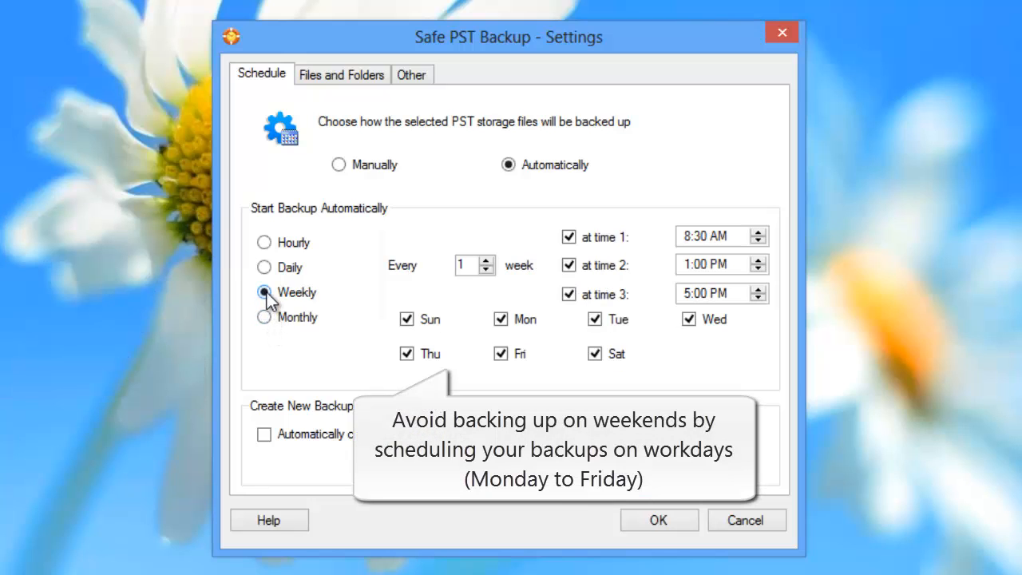
Exclude Sunday and Saturday so weekly backups run Monday to Friday only
left_click(405, 319)
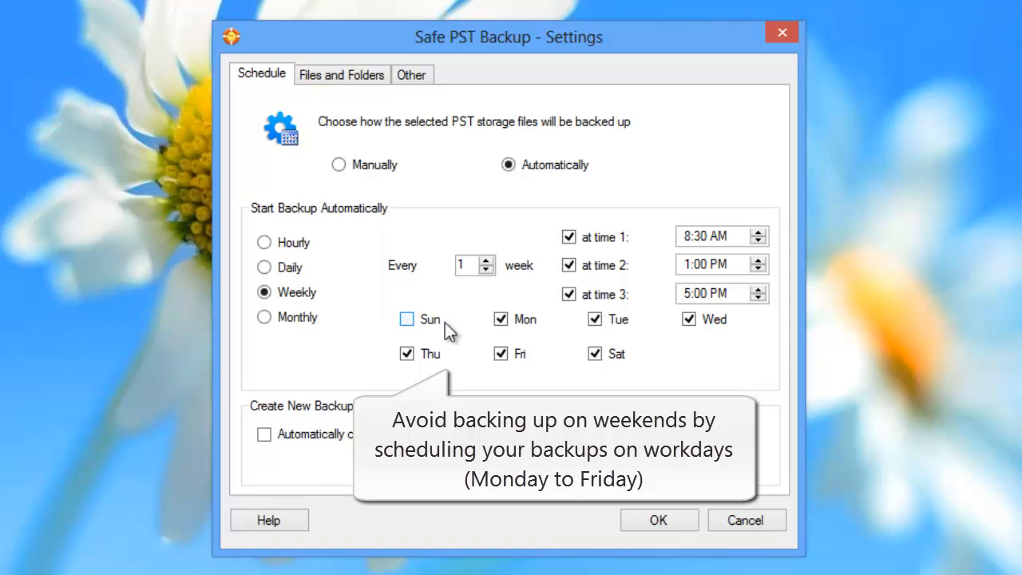
left_click(594, 353)
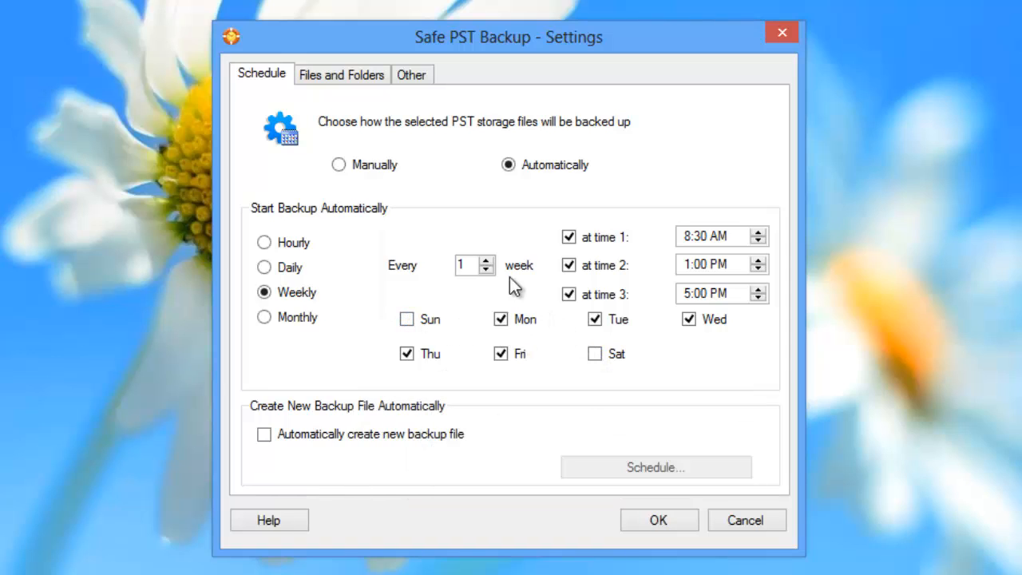
Review the Files and Folders list and the Other connection-type backup settings
left_click(342, 75)
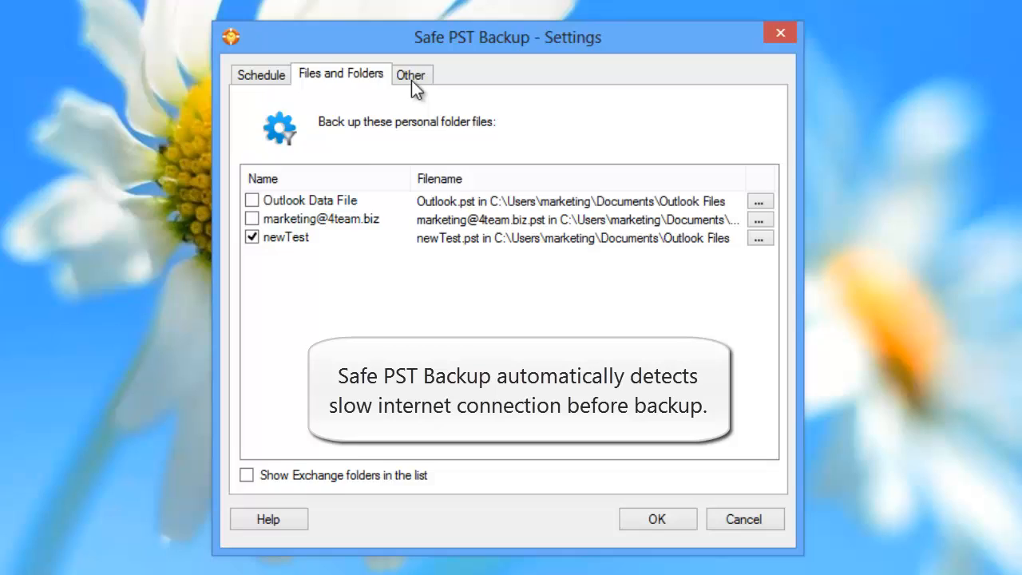
left_click(412, 75)
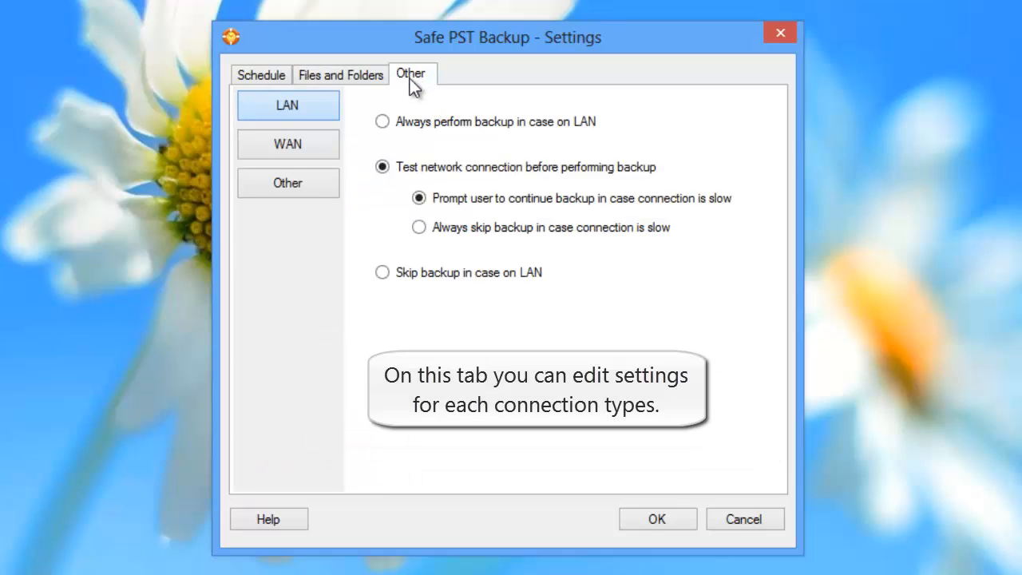
left_click(288, 182)
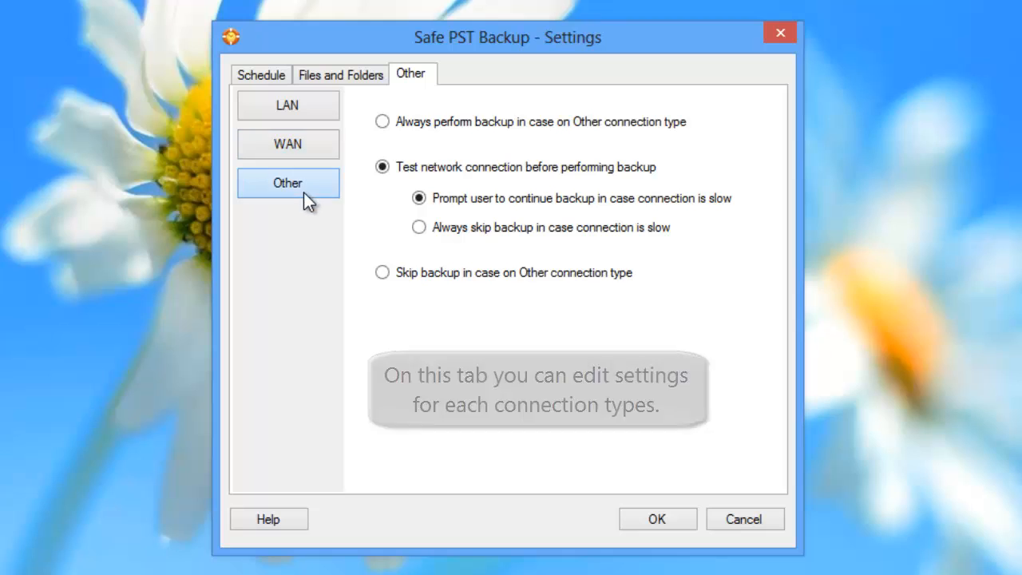